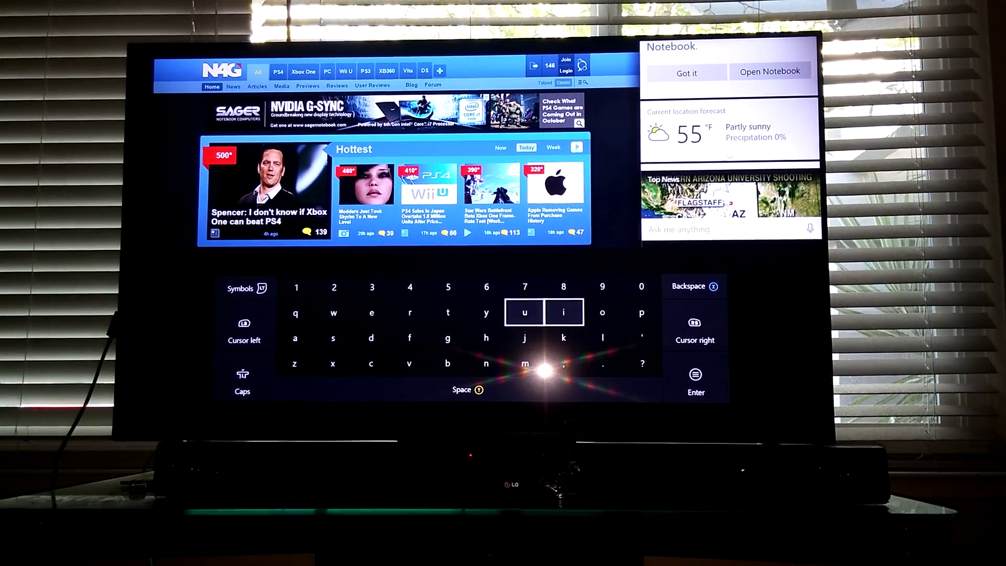
{"action": "left_click", "coordinate": [484, 334]}
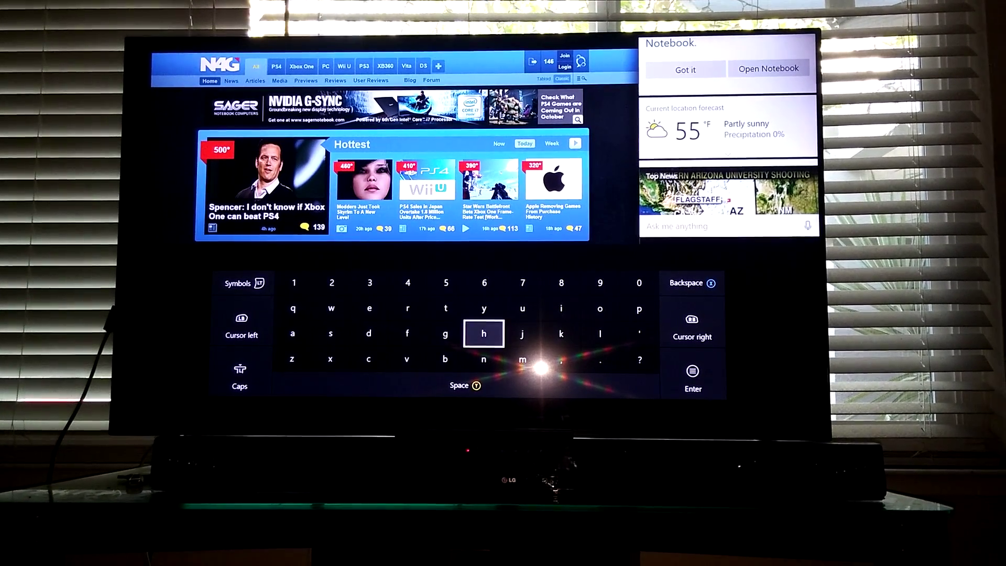